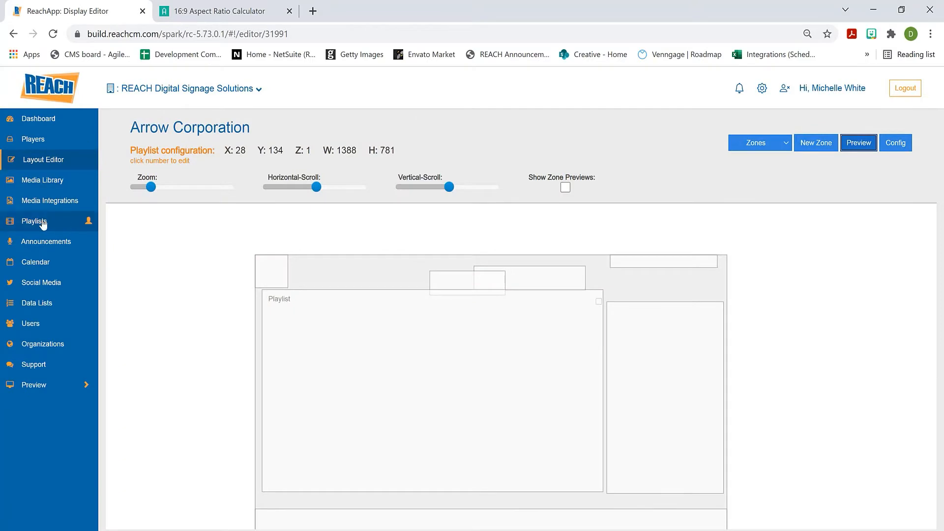
Go to Playlist Management and scroll to review the Internal playlist among the eleven listed.
left_click(34, 220)
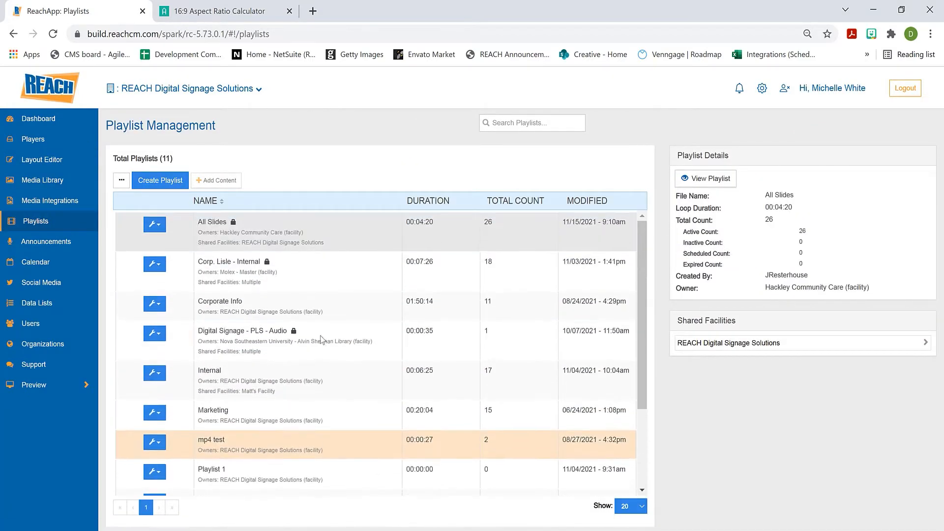
mouse_move(283, 335)
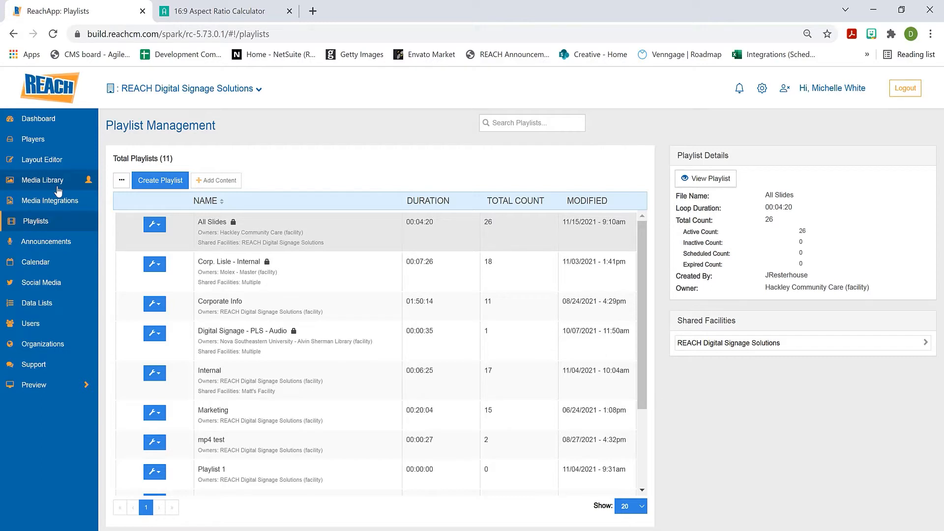
mouse_move(51, 226)
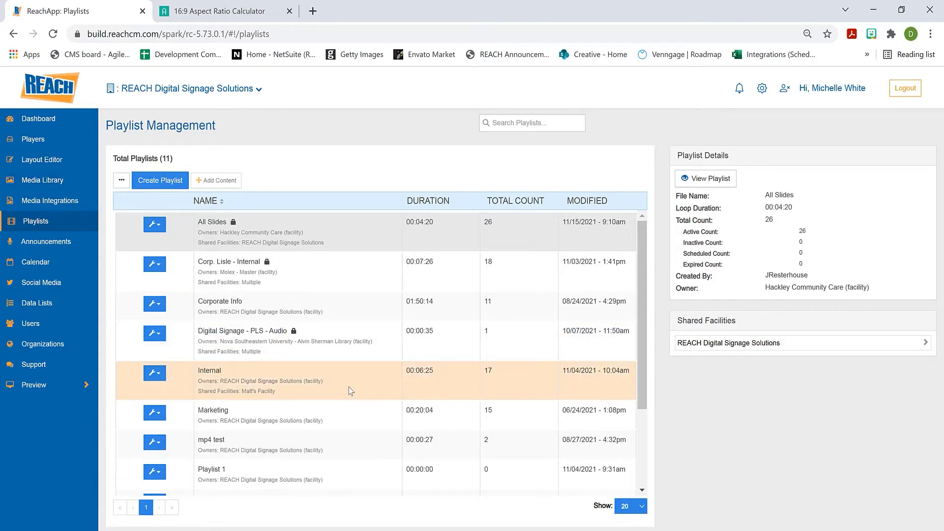
scroll("down", 3)
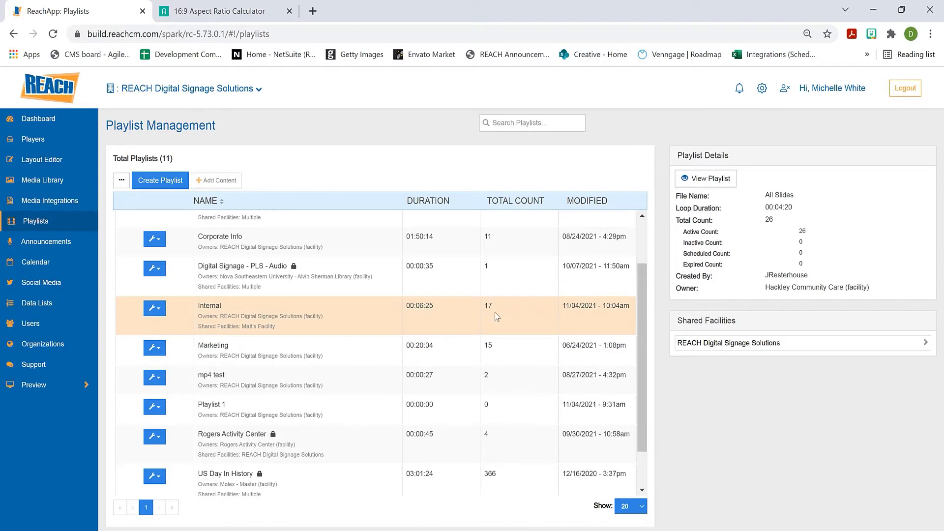
mouse_move(445, 338)
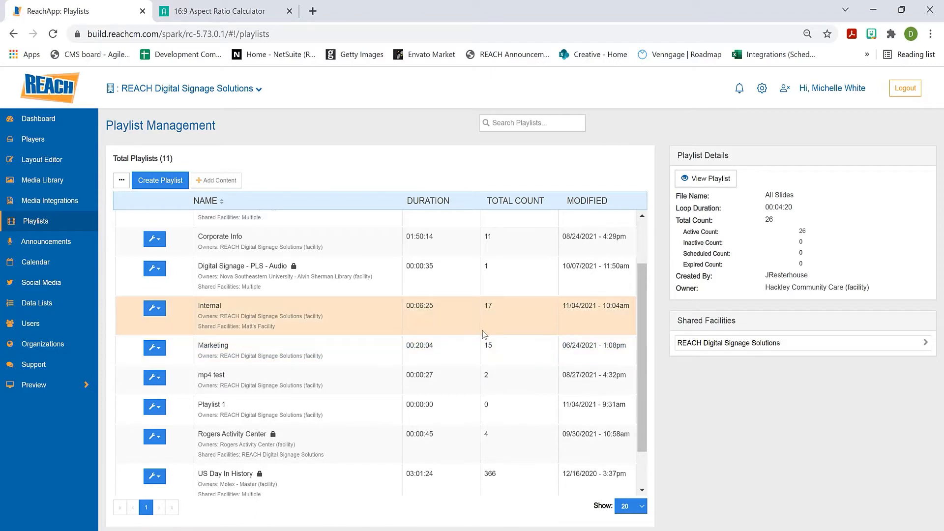
mouse_move(460, 321)
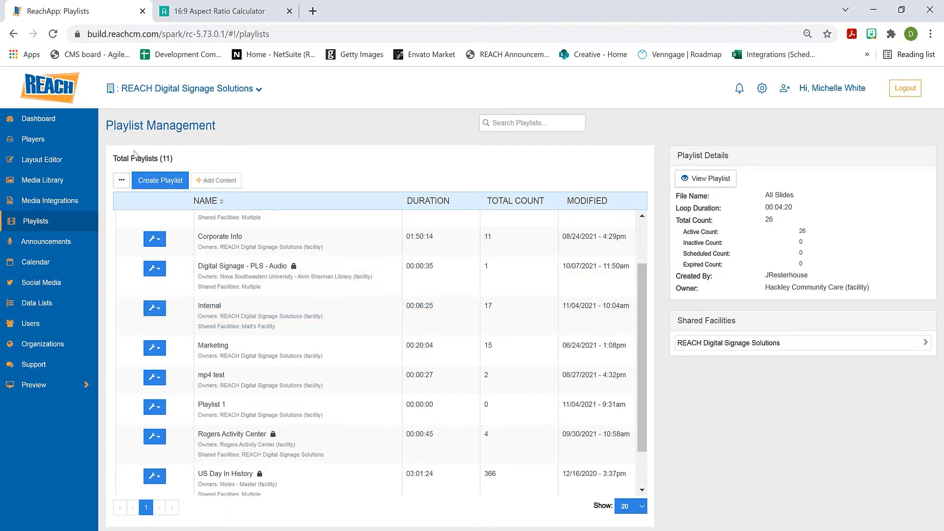
Return to the layouts list and reopen the Arrow Corporation layout in the editor.
left_click(42, 159)
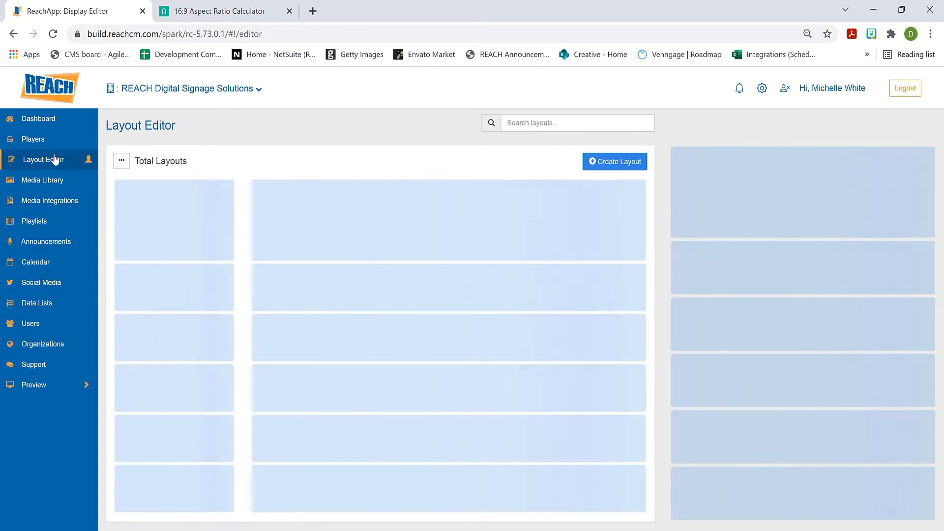
left_click(42, 159)
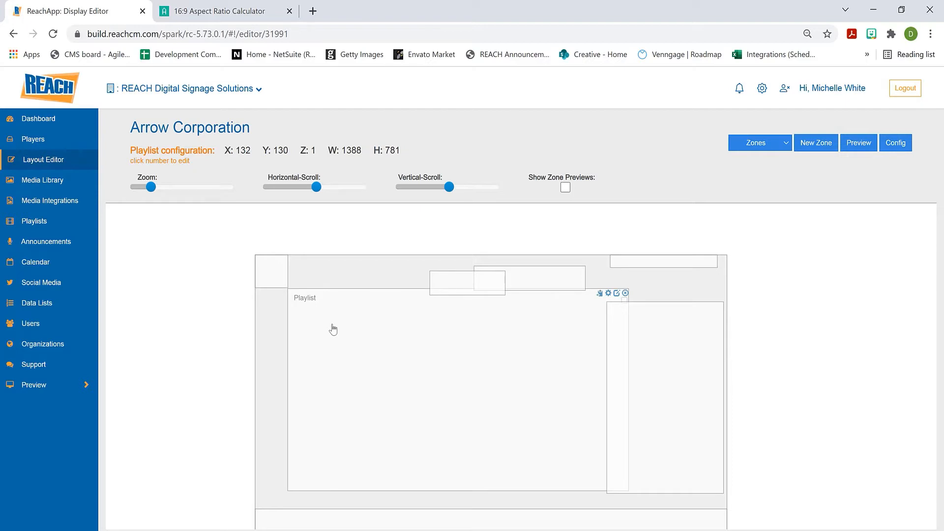
mouse_move(308, 385)
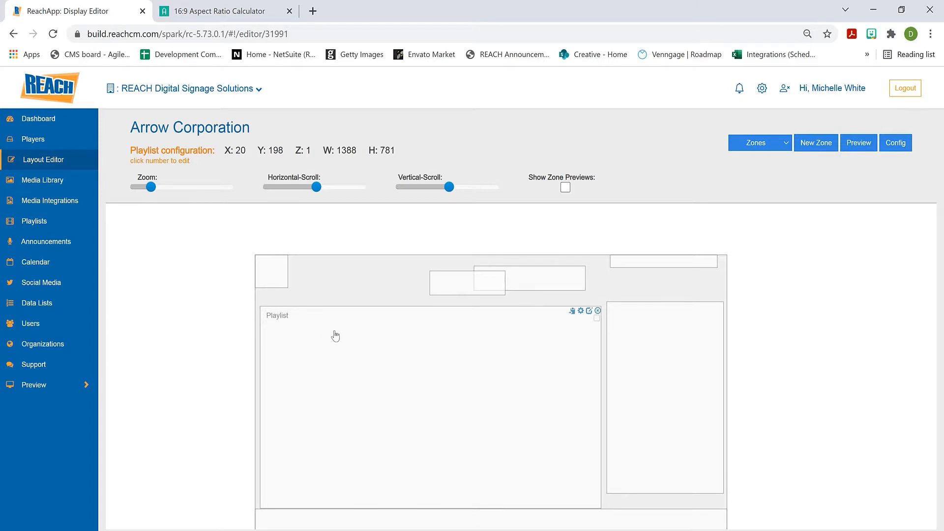
mouse_move(348, 331)
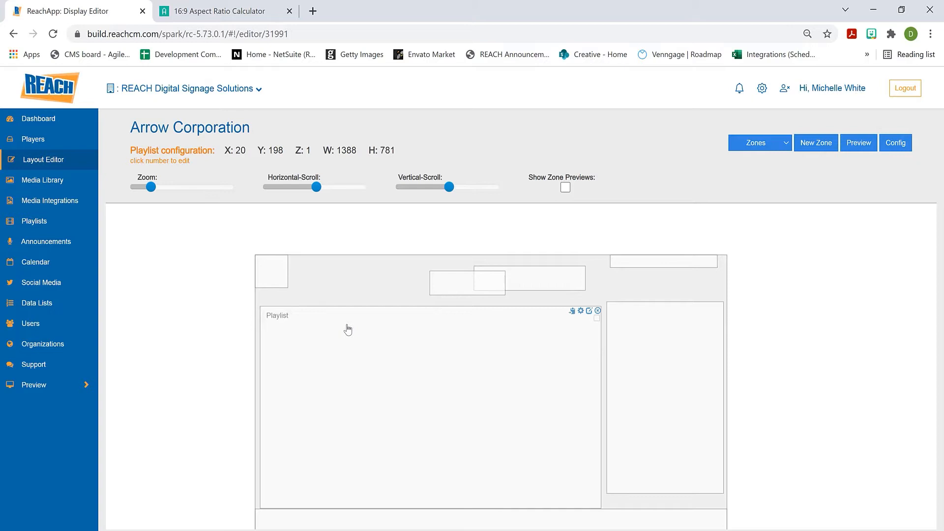
mouse_move(391, 352)
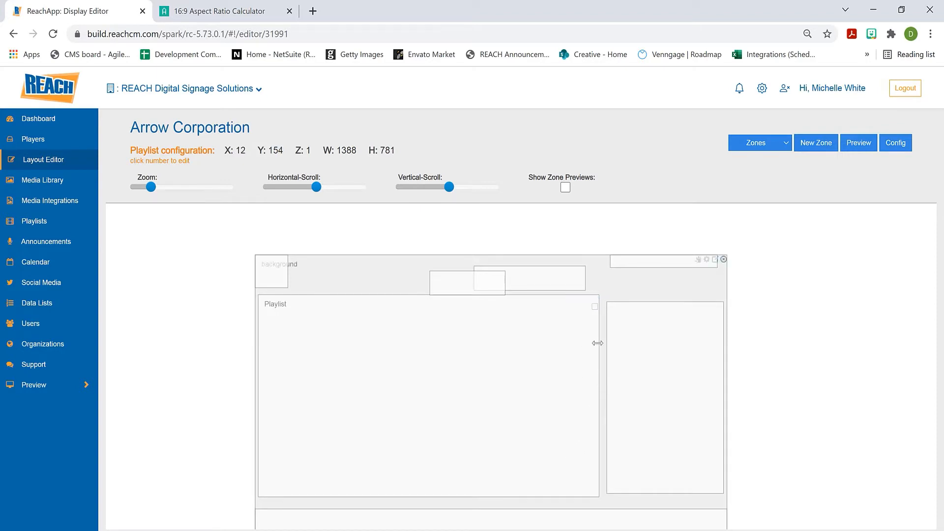
Delete the existing Playlist zone from the Arrow Corporation layout, confirming with Yes.
left_click(723, 258)
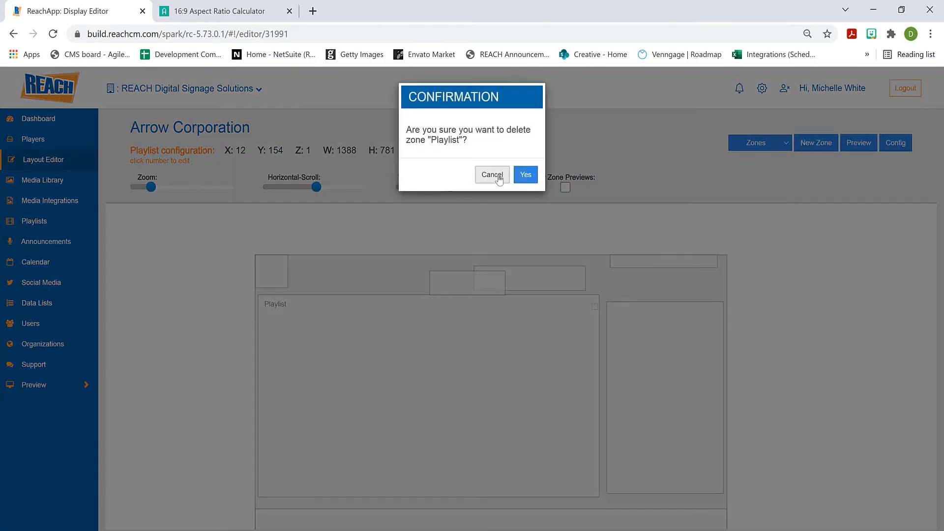
left_click(525, 175)
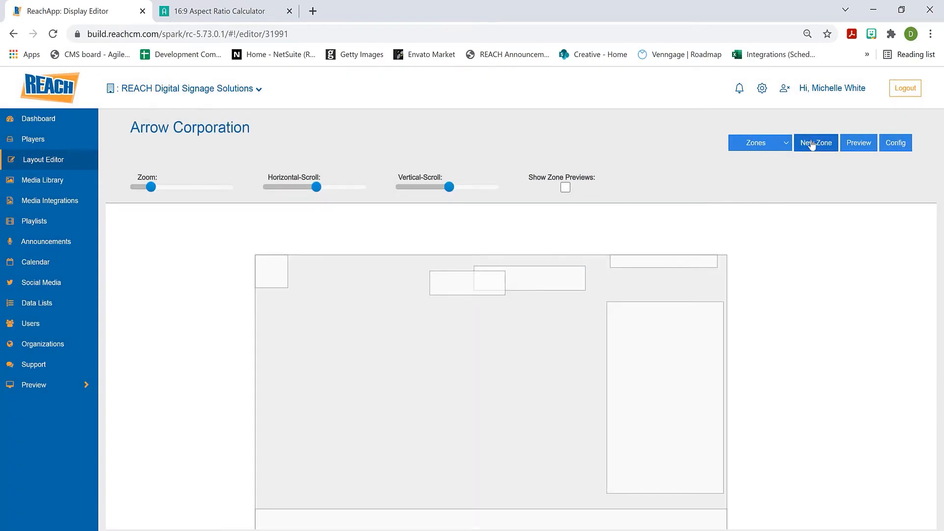
Create a new zone named Playlist, 1280 wide by 720 high.
left_click(815, 143)
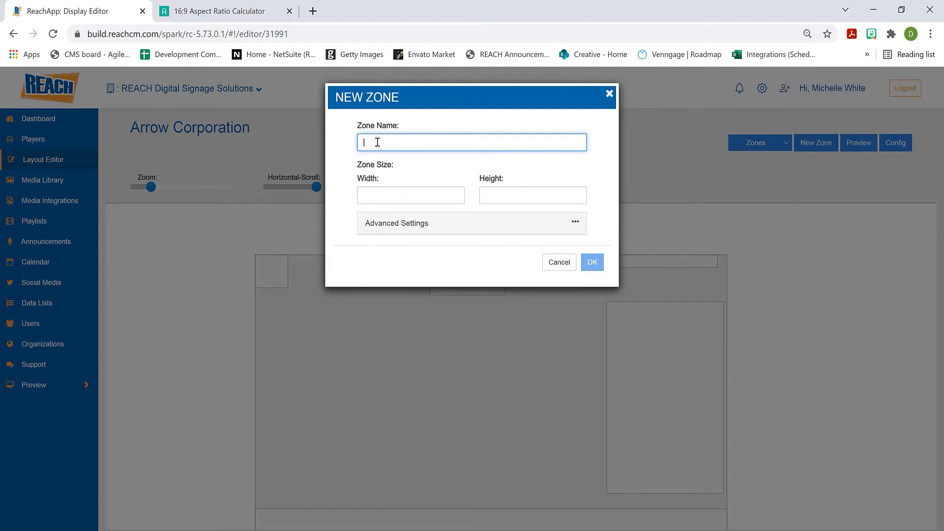
type("Playlist")
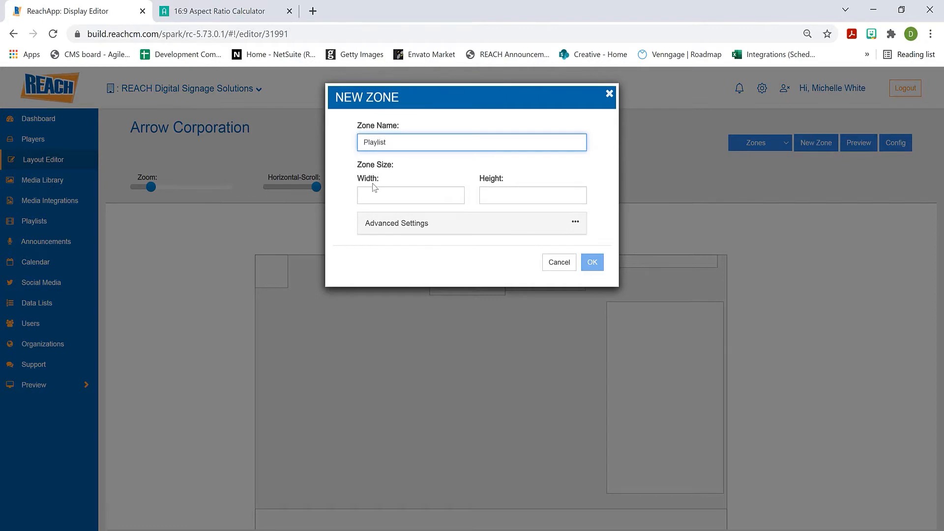
type("12")
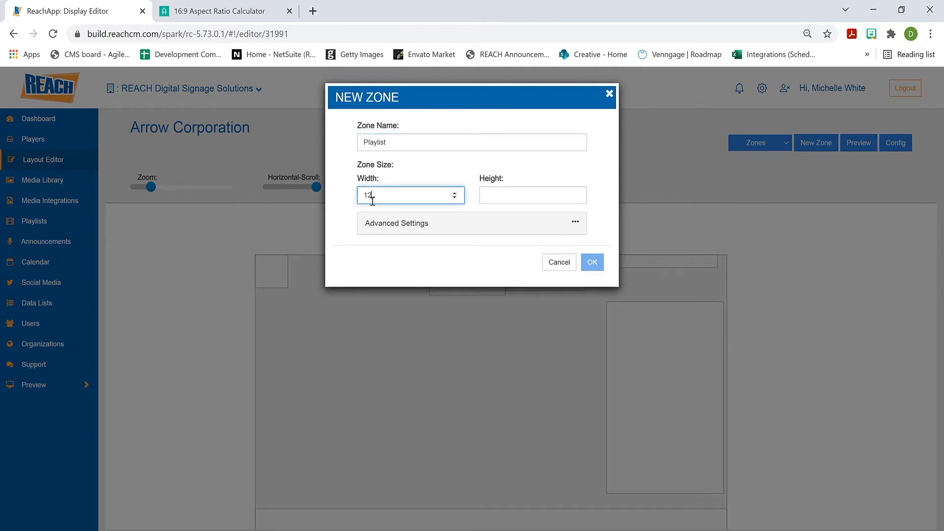
left_click(532, 195)
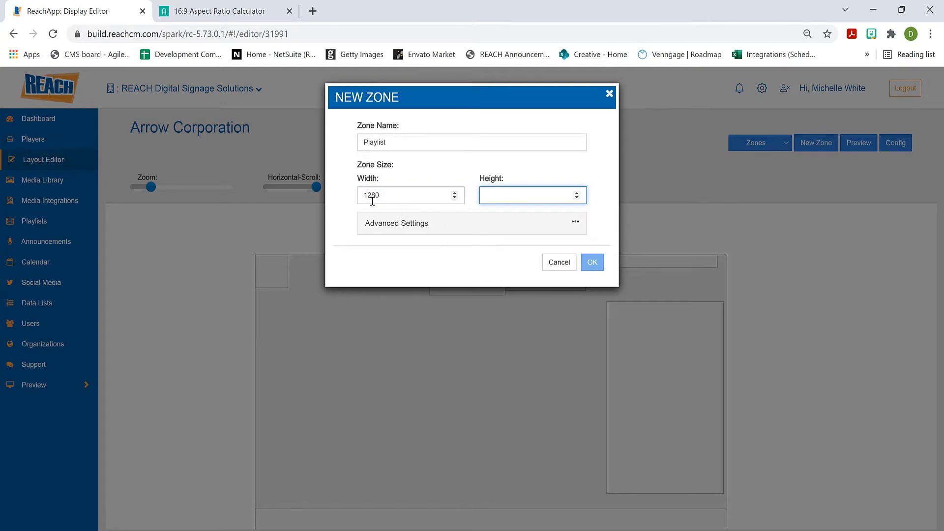
type("720")
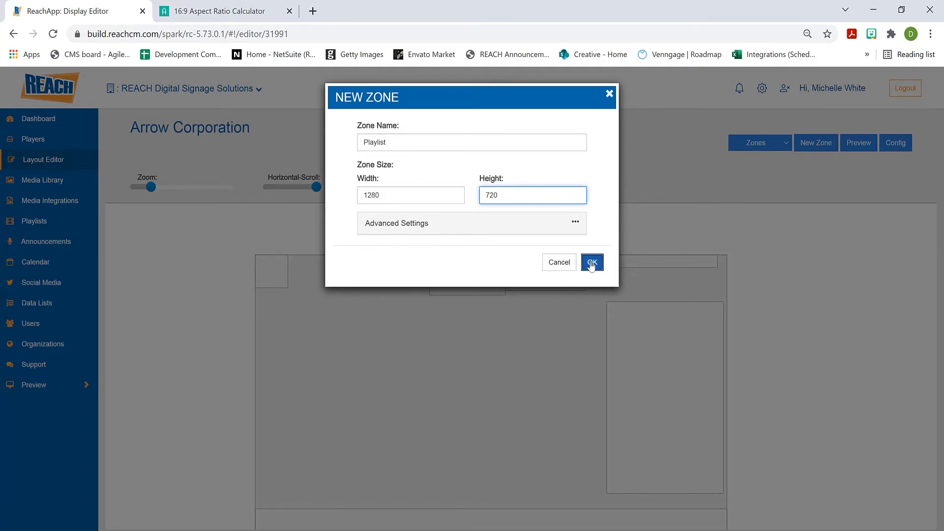
left_click(593, 263)
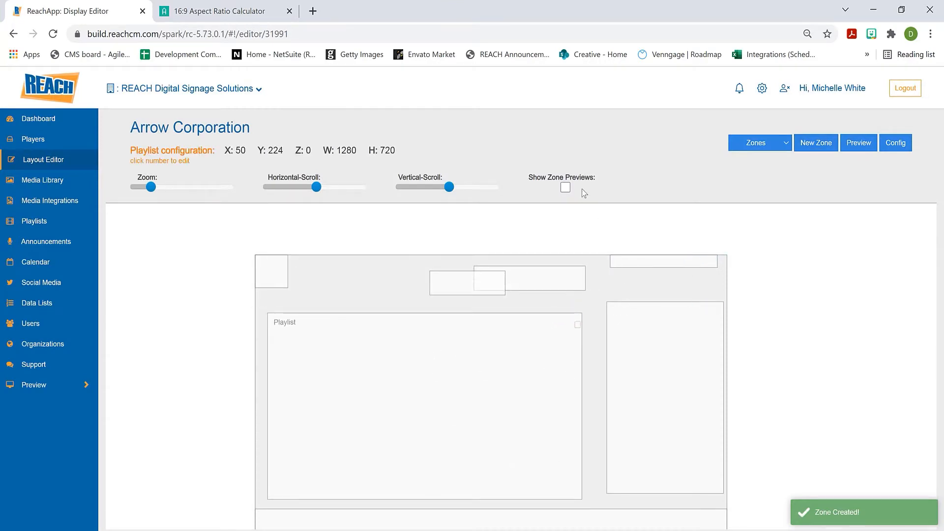
Enable Show Zone Previews so every zone's content is previewed over the layout.
left_click(565, 187)
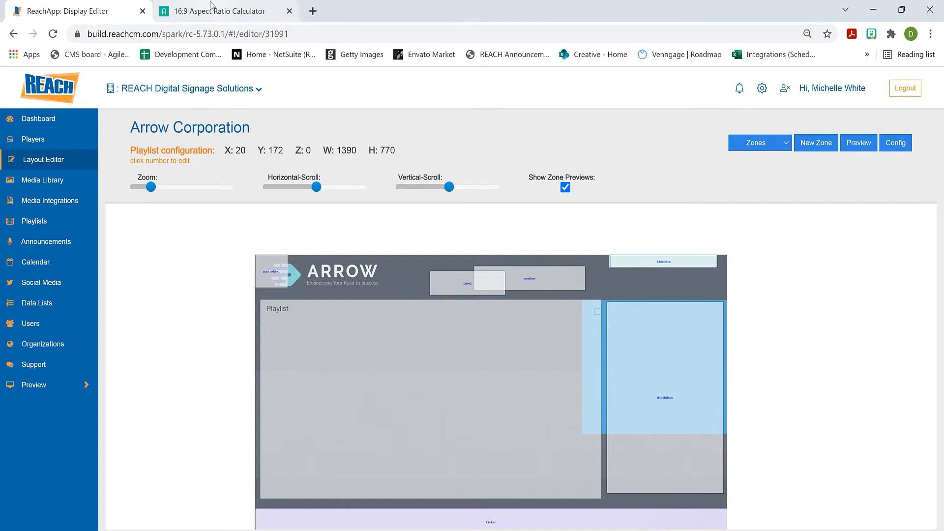
Use the 16:9 Aspect Ratio Calculator to find that width 1390 needs height 782, then return to the layout.
left_click(221, 11)
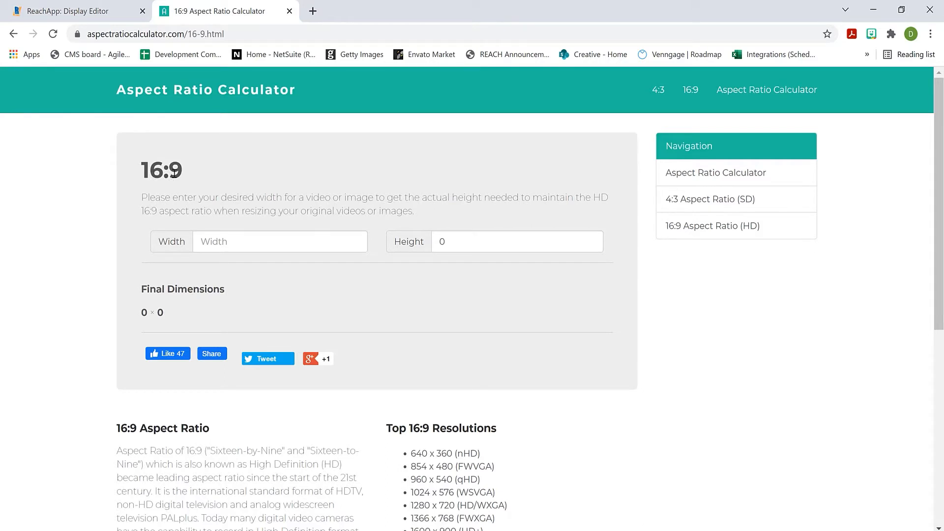
mouse_move(248, 199)
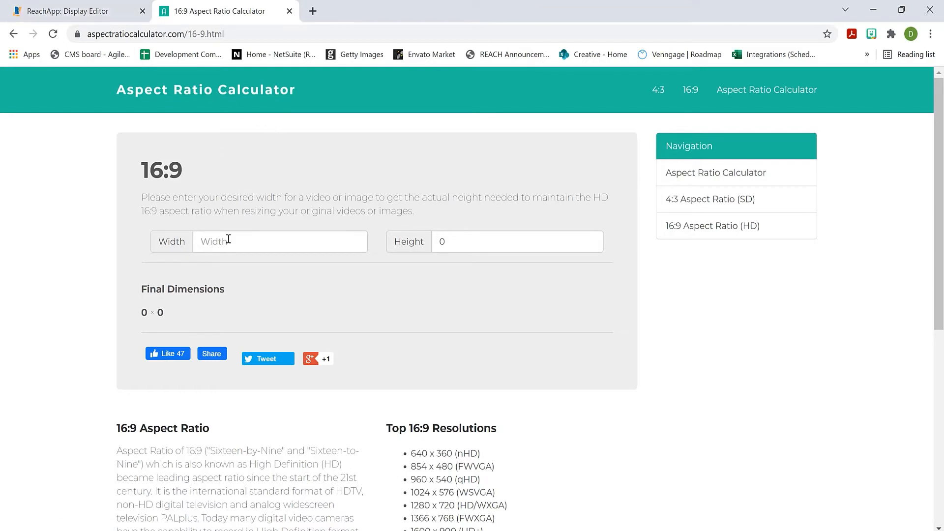
left_click(65, 11)
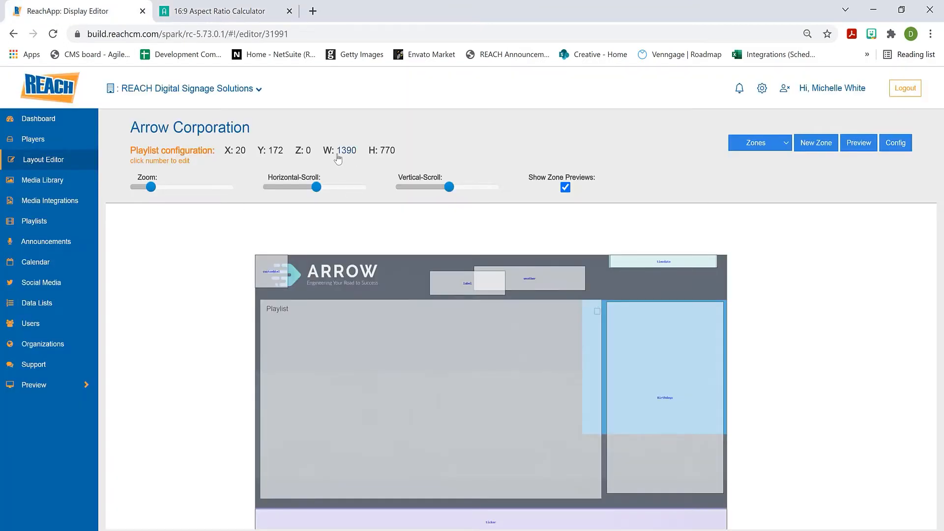
left_click(218, 11)
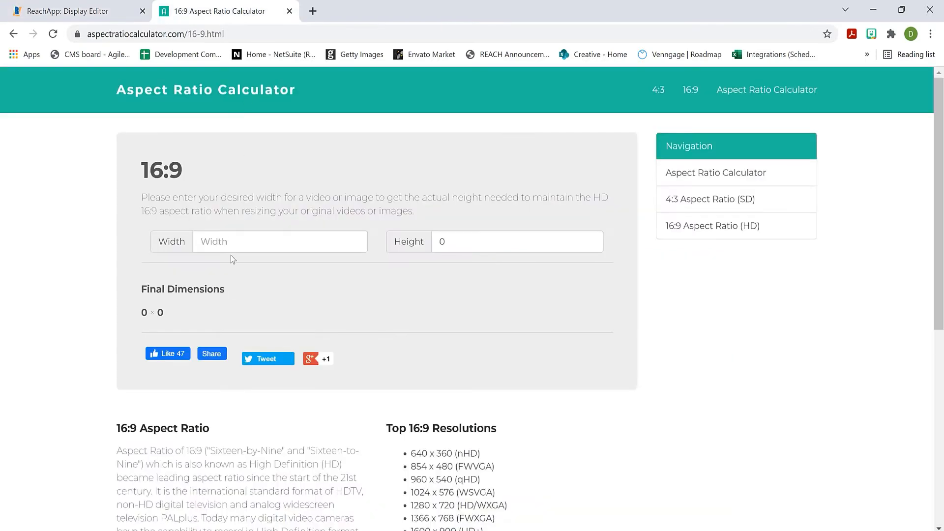
type("1390")
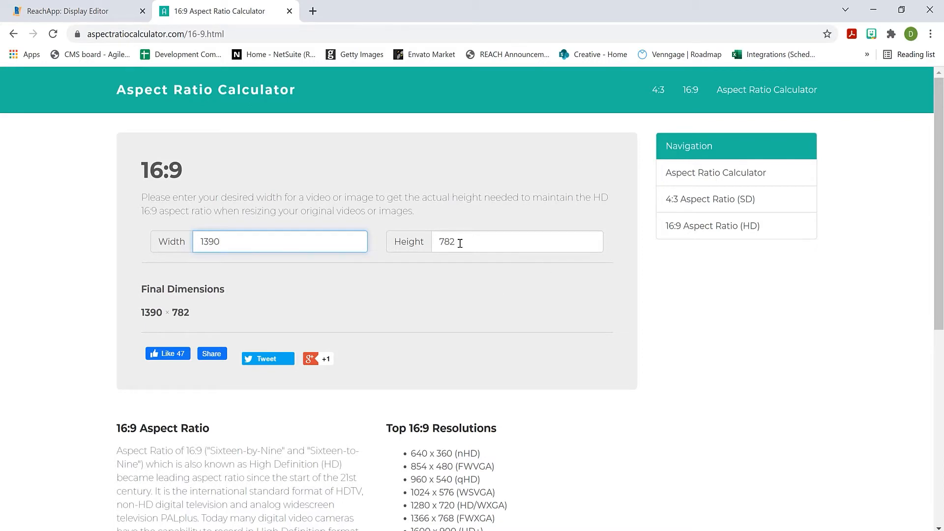
left_click(71, 10)
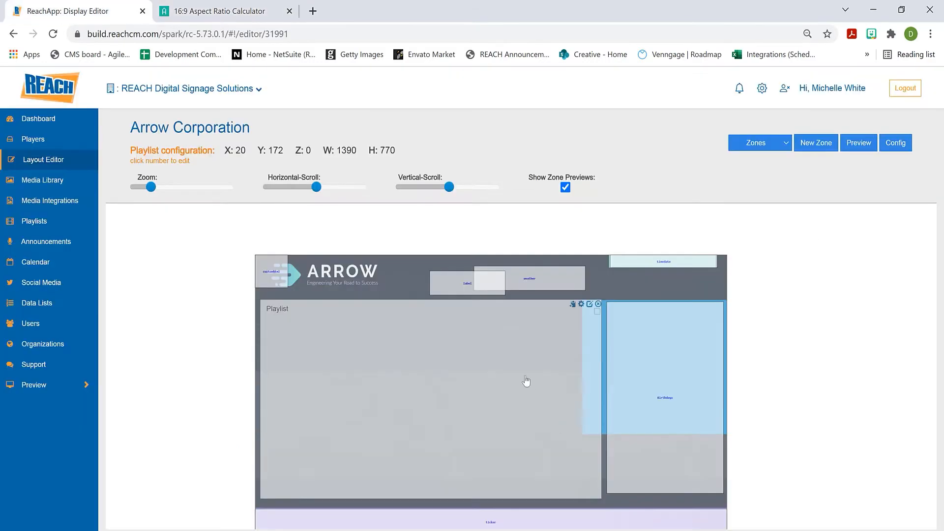
Set the Playlist zone height to 782 and move the zone back below the header.
left_click(386, 149)
type("782")
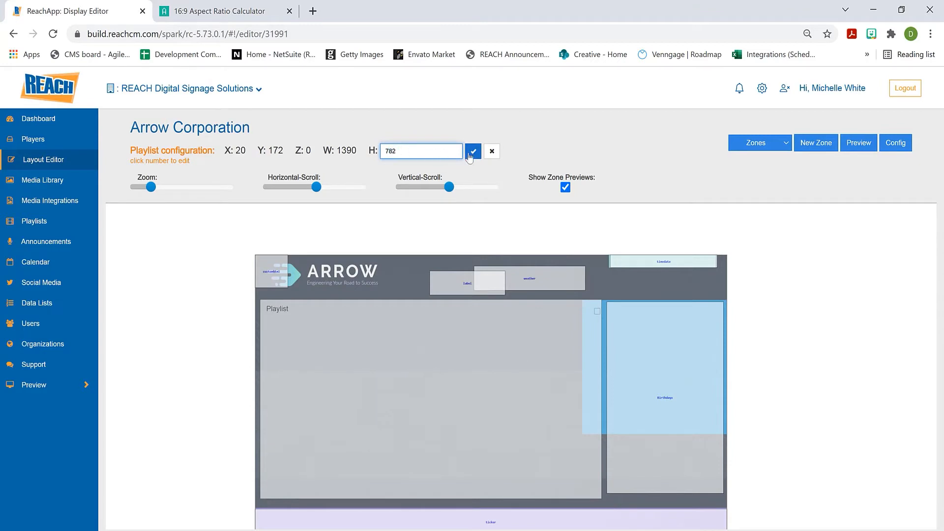
left_click(473, 151)
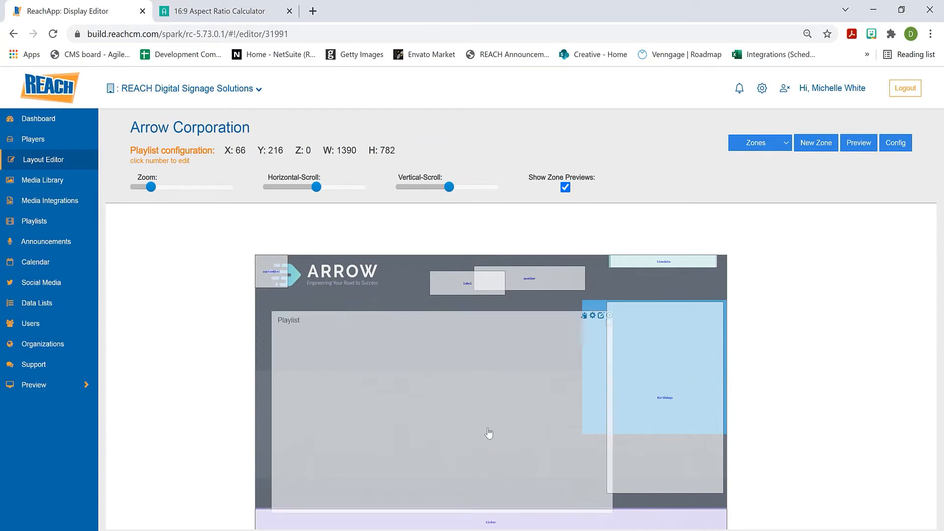
left_click_drag(488, 432, 463, 436)
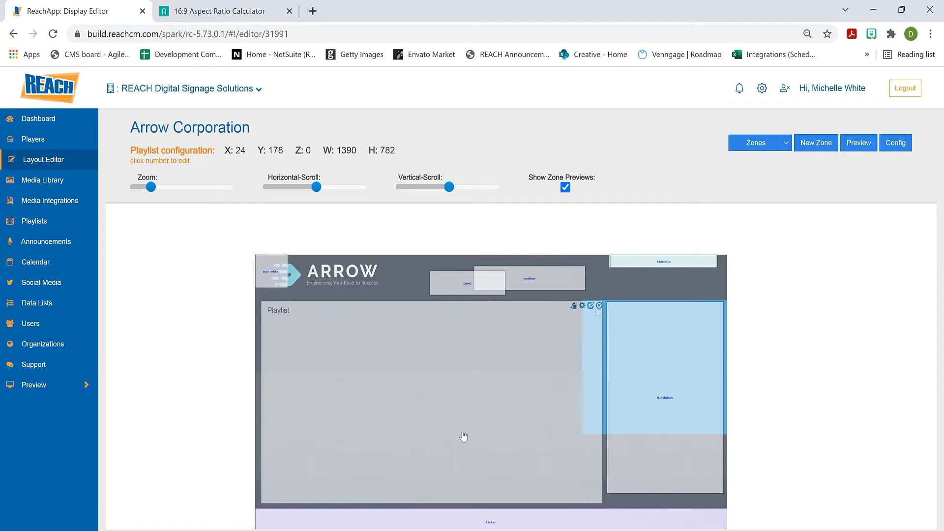
left_click(289, 150)
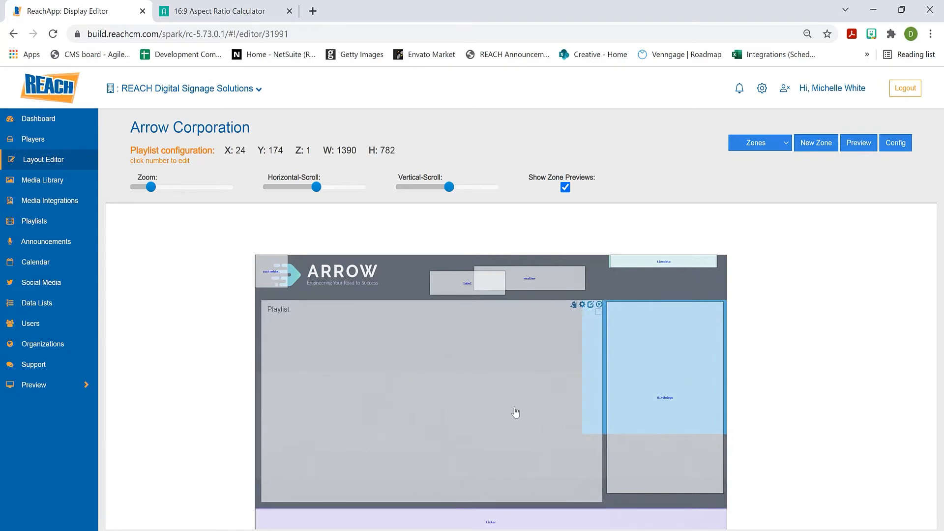
mouse_move(488, 383)
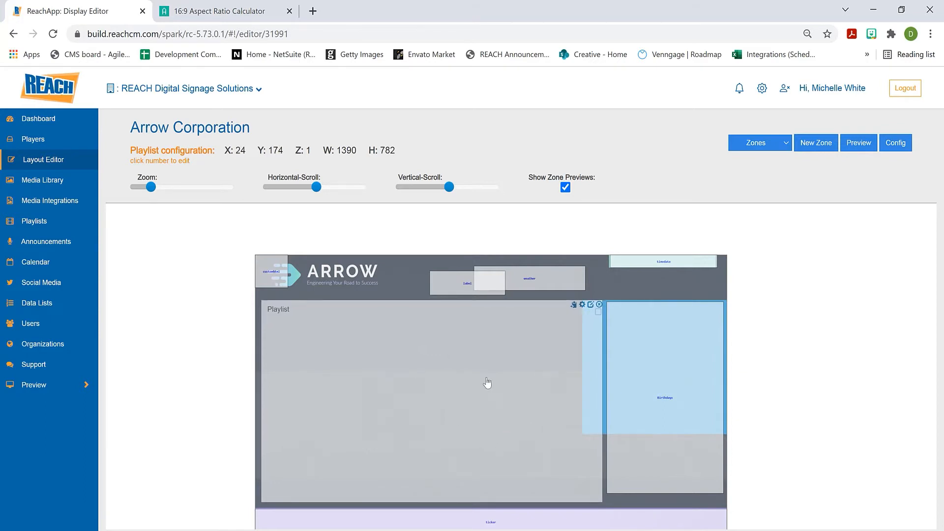
Add a playlist app to the Playlist zone's timeline and assign it the Internal playlist.
left_click(591, 305)
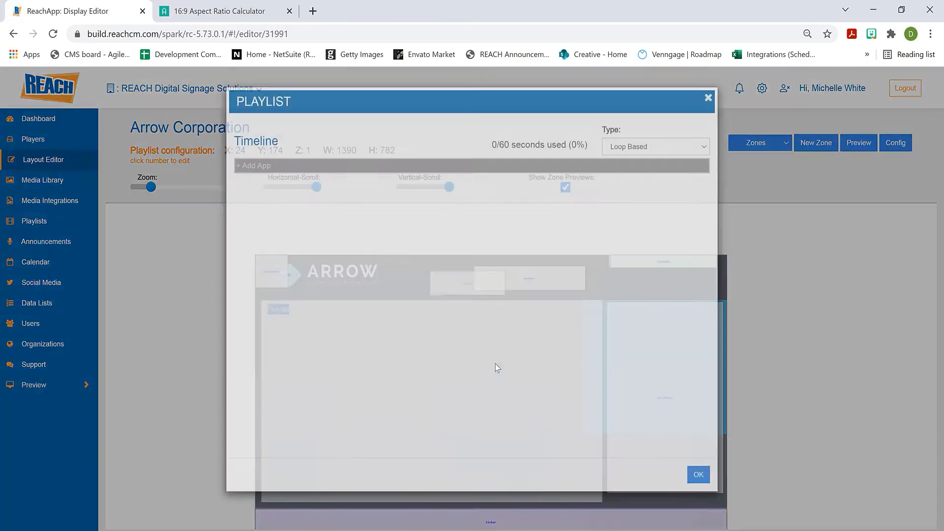
left_click(254, 166)
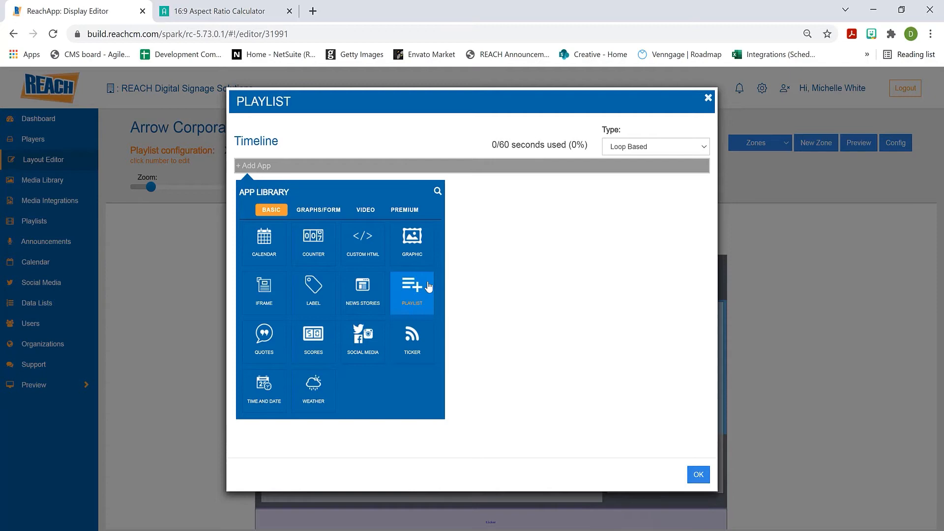
left_click(412, 292)
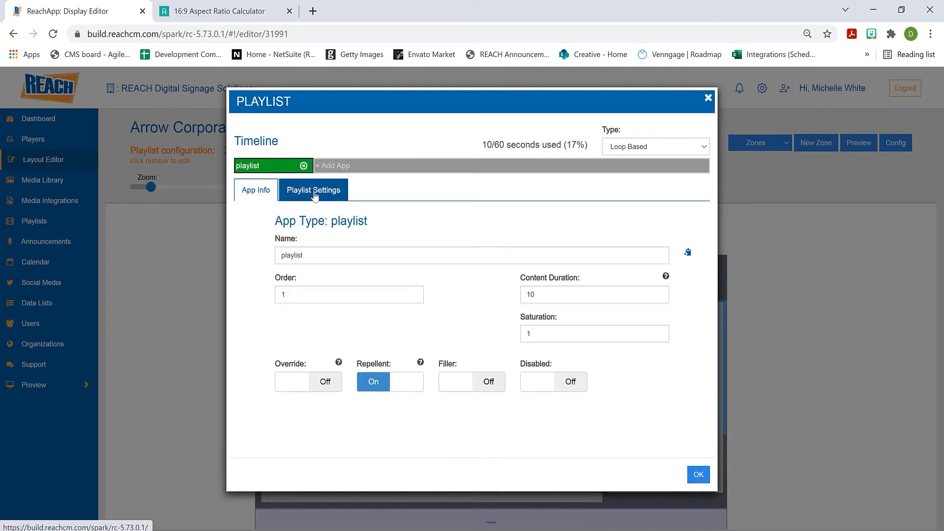
left_click(313, 190)
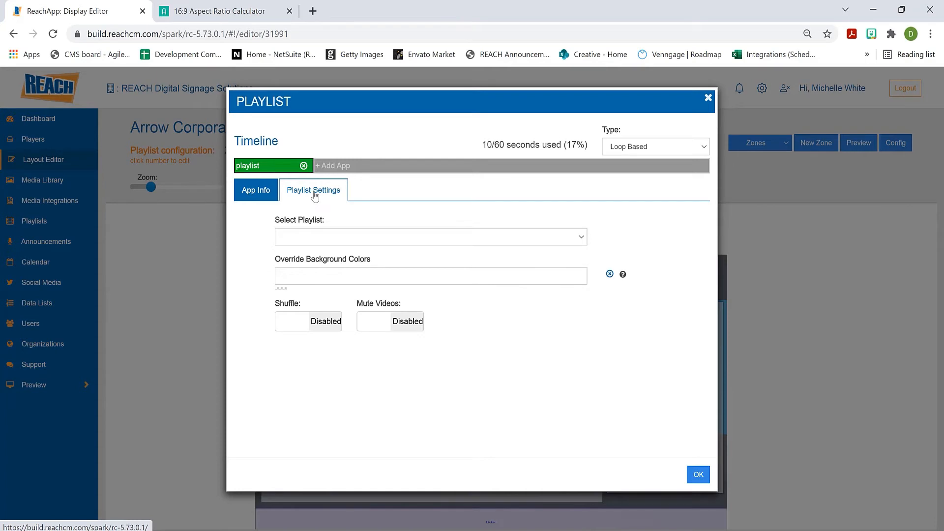
mouse_move(305, 227)
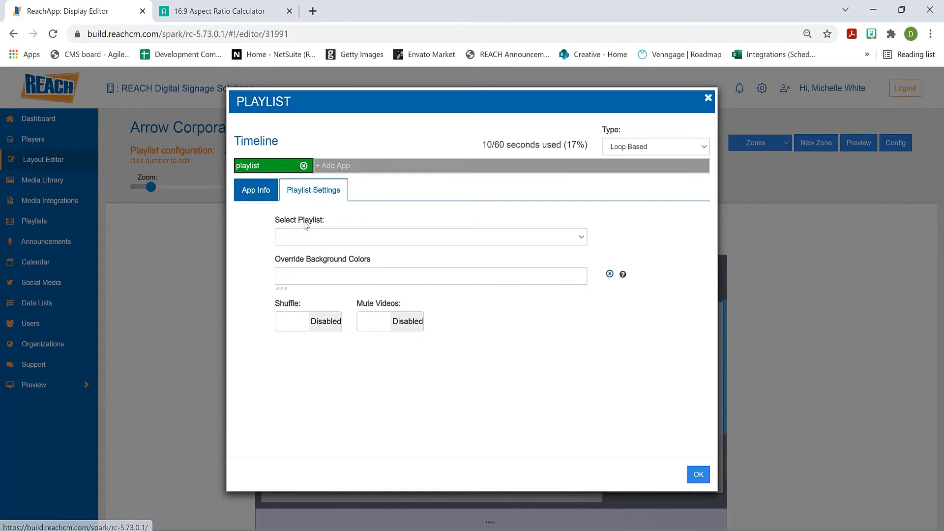
mouse_move(309, 196)
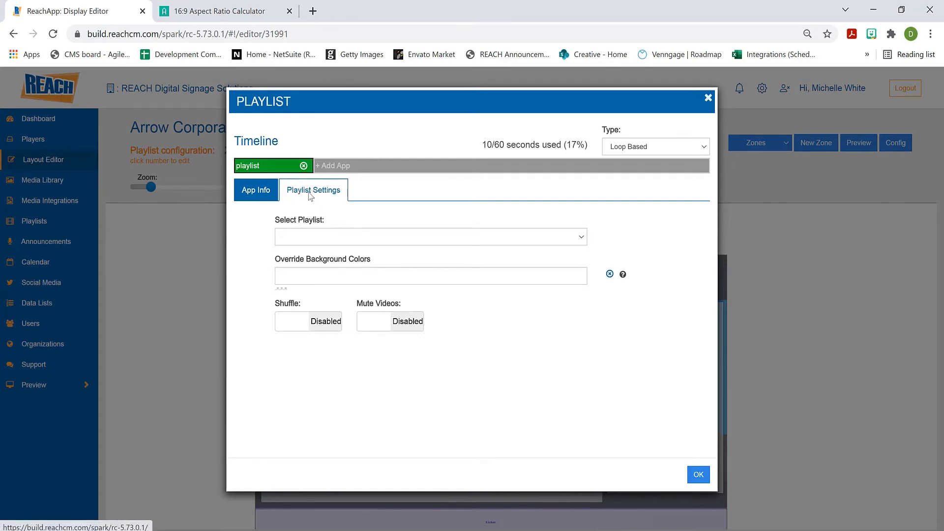
left_click(430, 236)
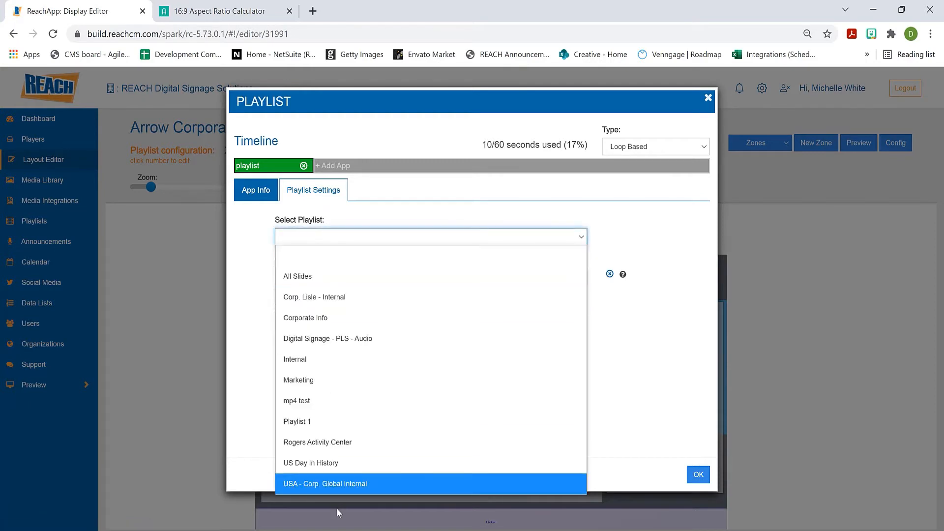
mouse_move(333, 359)
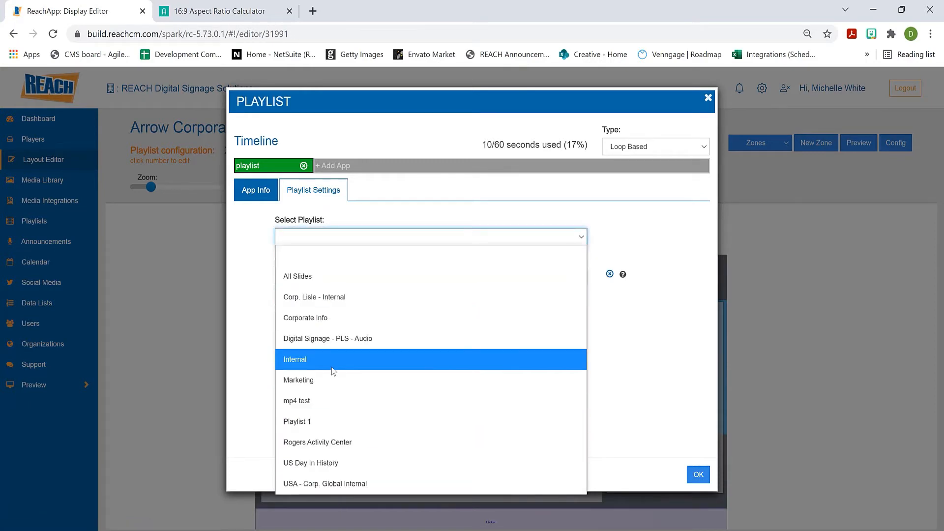
left_click(295, 359)
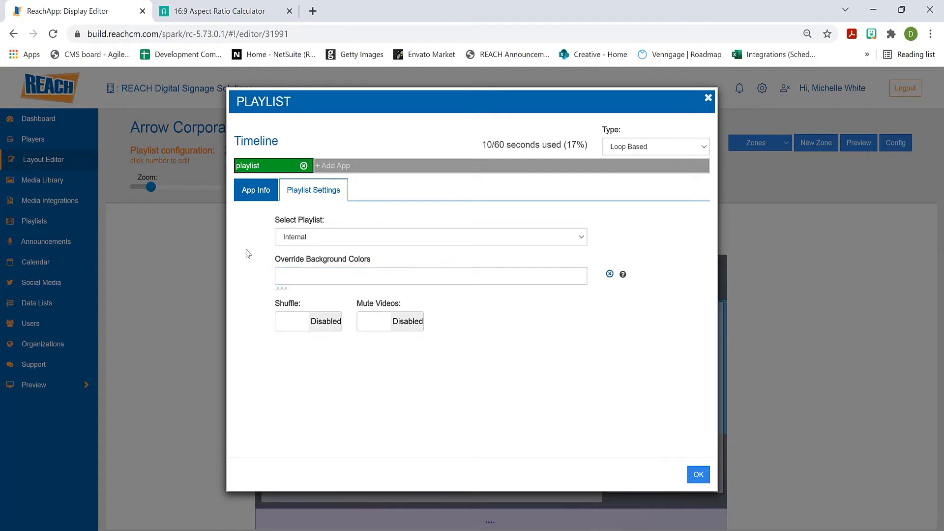
mouse_move(300, 306)
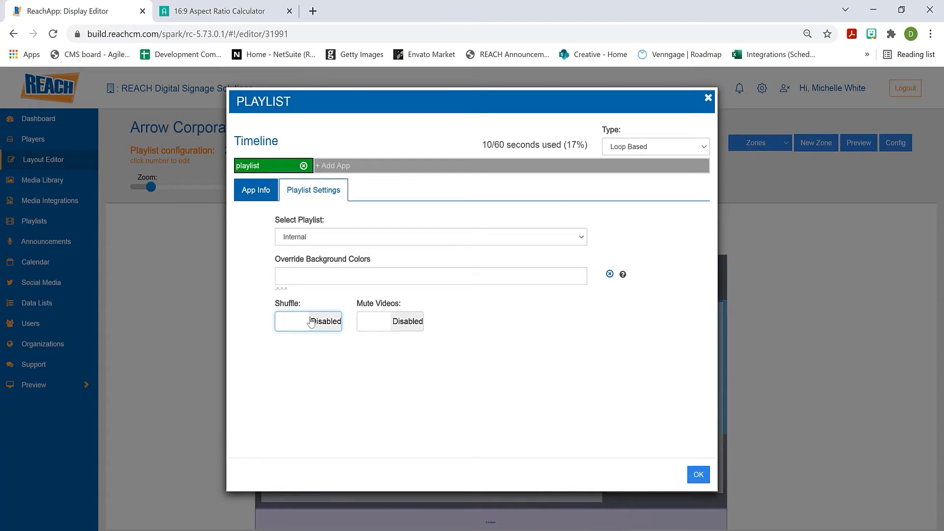
mouse_move(330, 318)
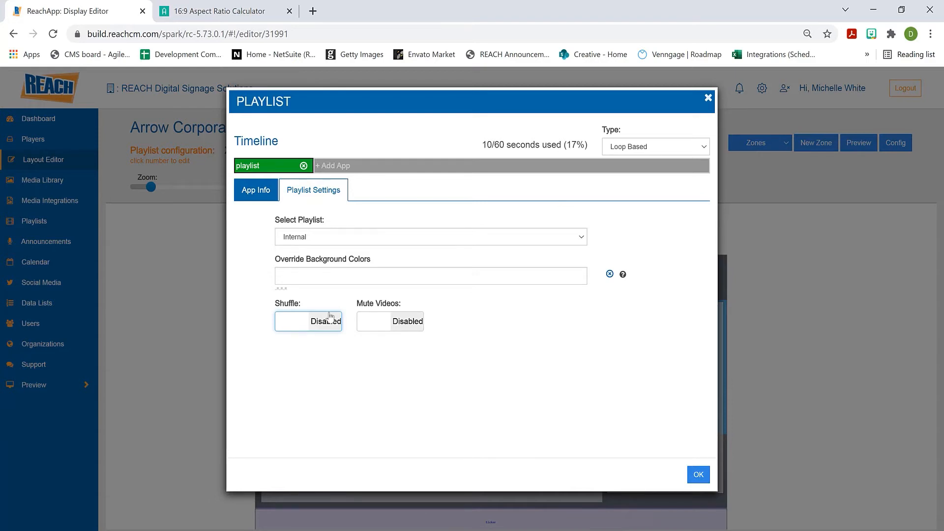
Leave shuffle disabled and set Mute Videos to Disabled for the playlist app.
left_click(308, 320)
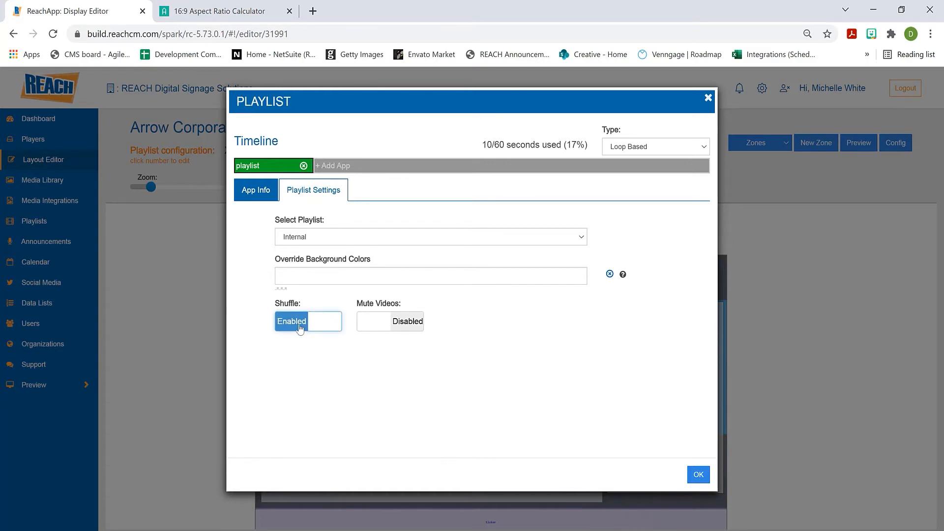
left_click(325, 321)
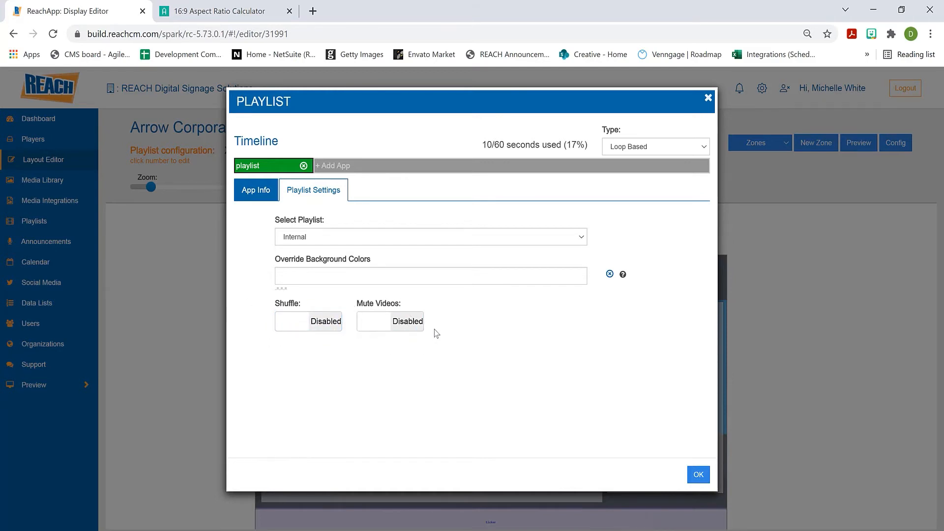
mouse_move(448, 330)
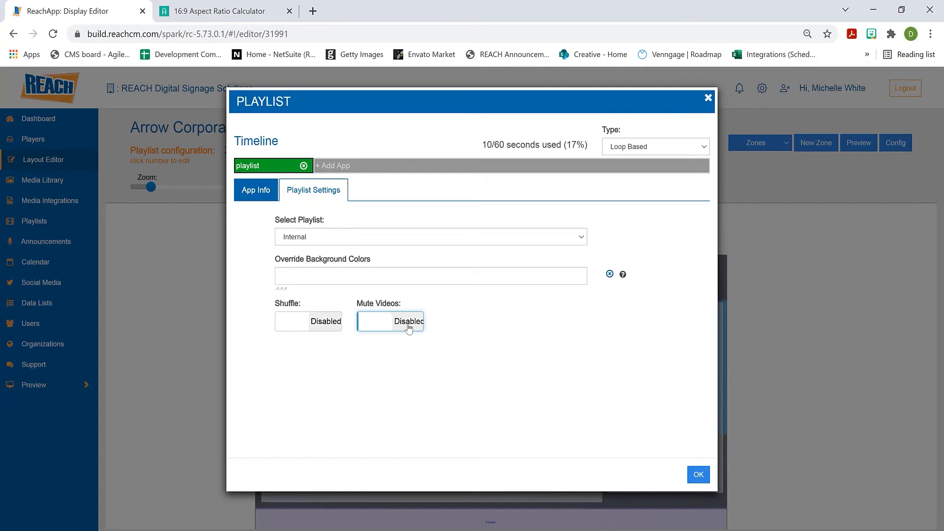
left_click(390, 320)
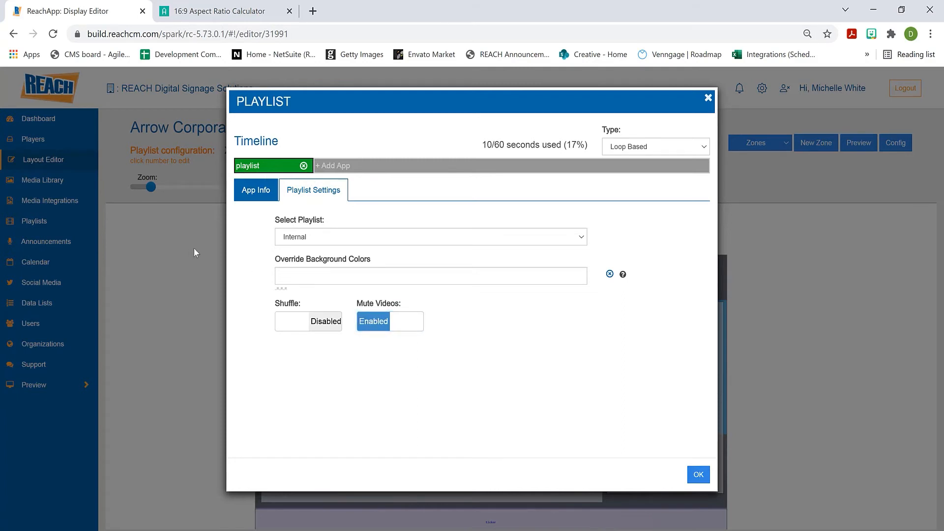
left_click(408, 321)
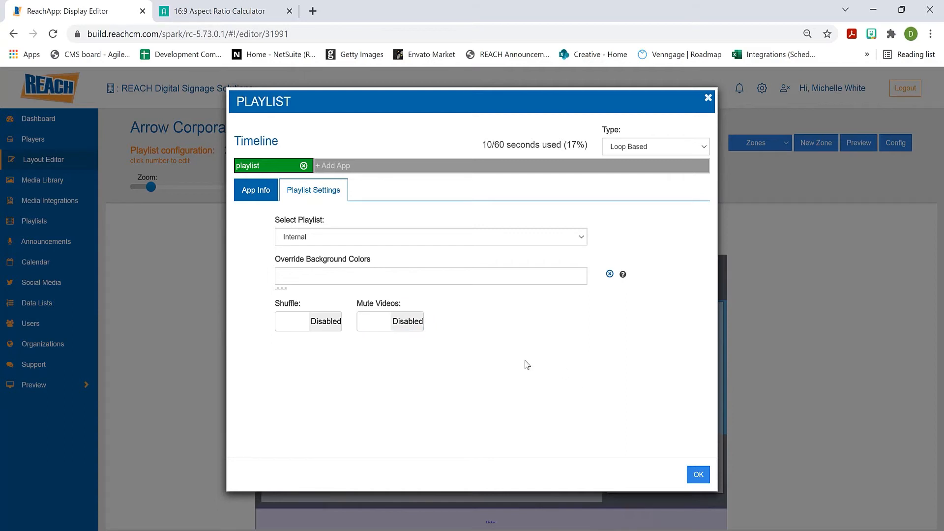
mouse_move(380, 282)
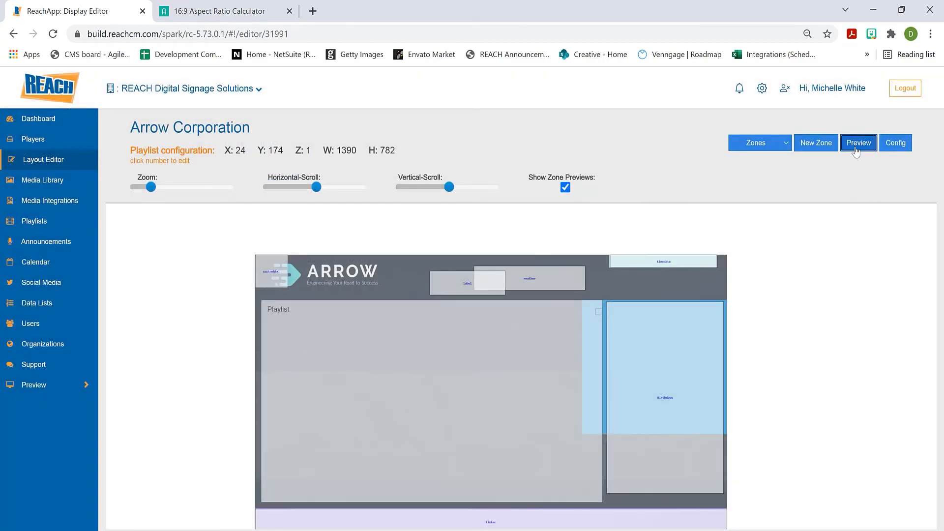
Preview the whole Arrow Corporation layout, then close the preview.
left_click(857, 143)
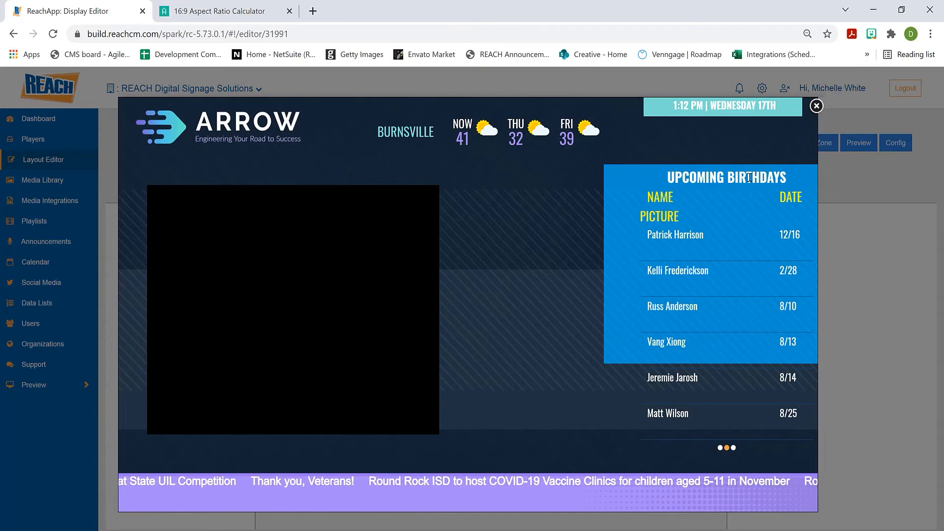
left_click(816, 106)
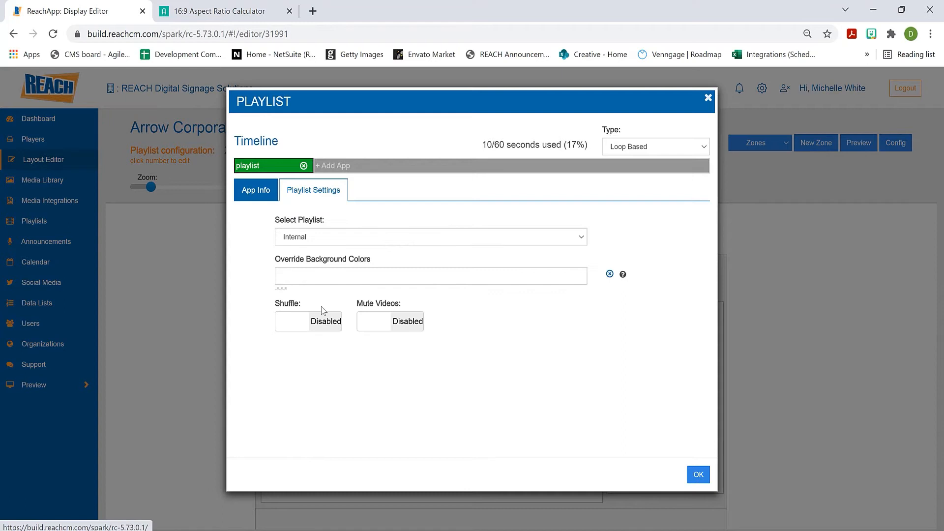
Set the Playlist zone's override background colour to yellow, then go to the Media Library.
type("yellow")
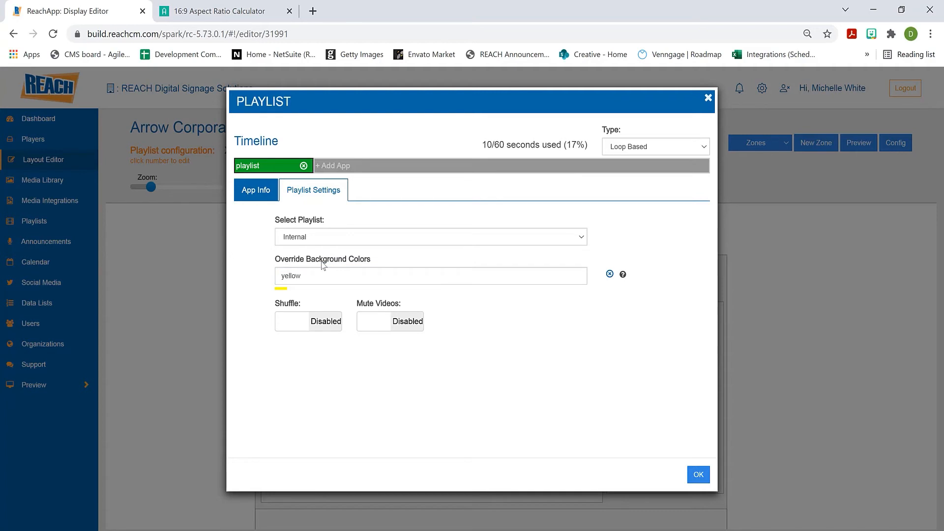
mouse_move(696, 392)
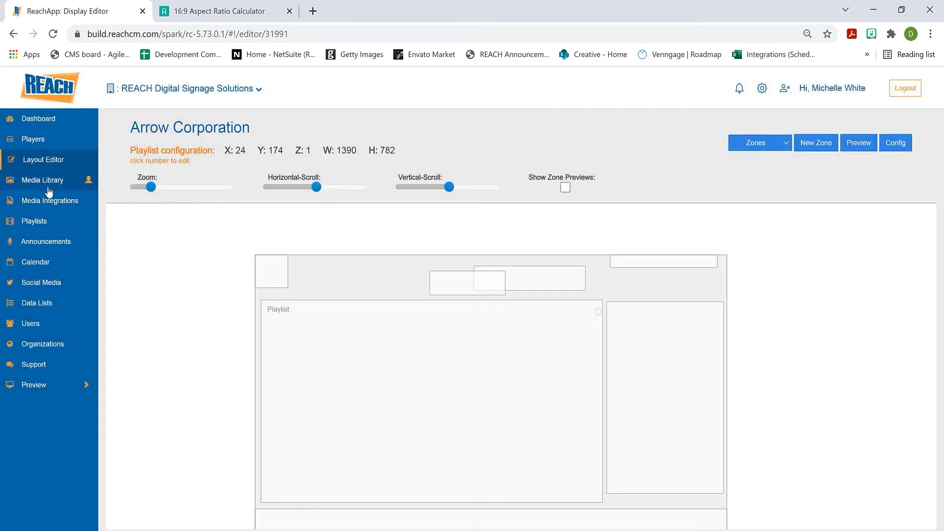
left_click(42, 179)
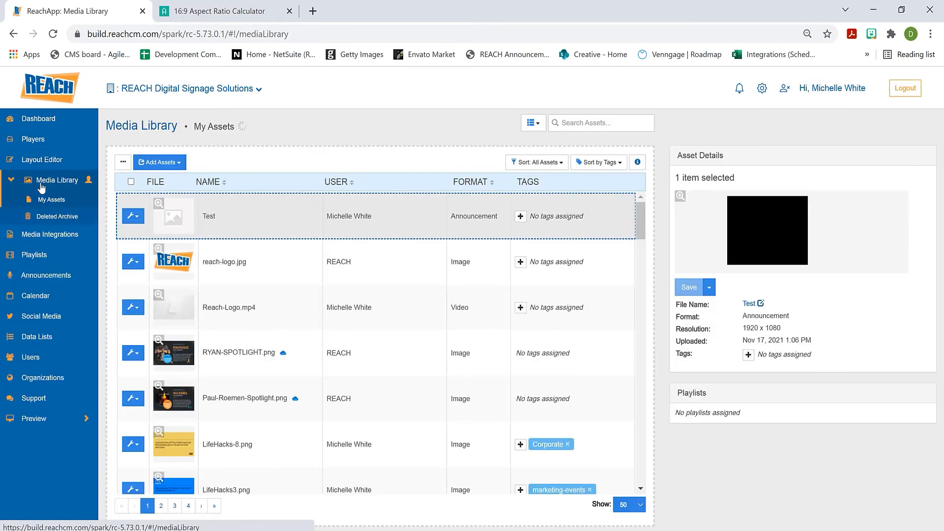
Open the Test announcement for editing from its wrench menu in My Assets.
left_click(160, 163)
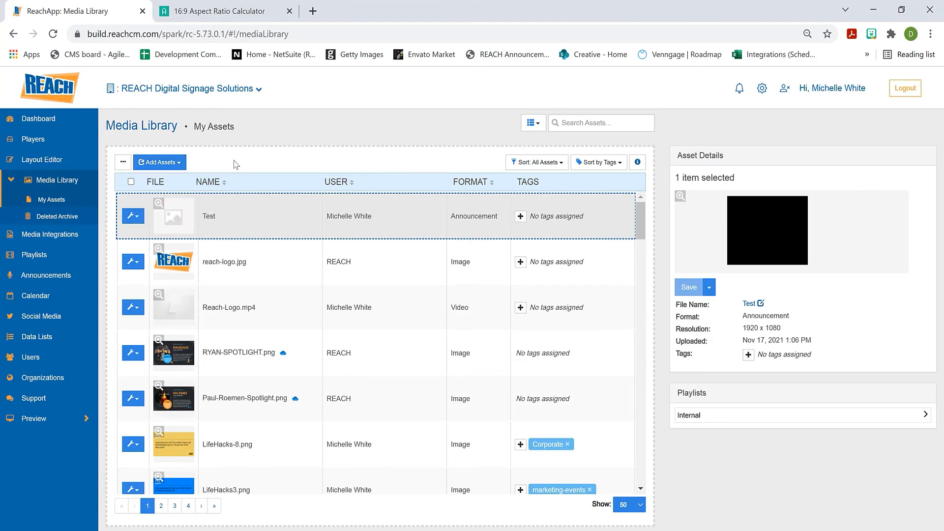
left_click(133, 216)
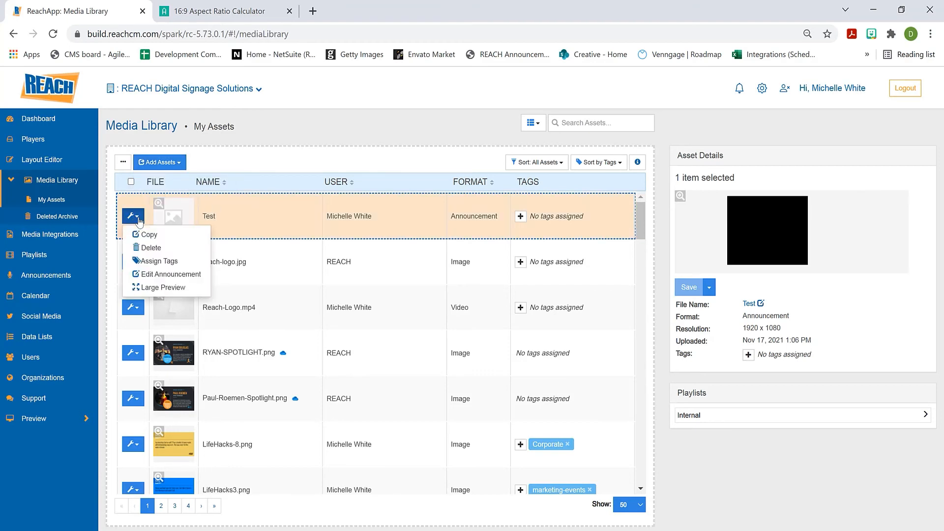
left_click(170, 274)
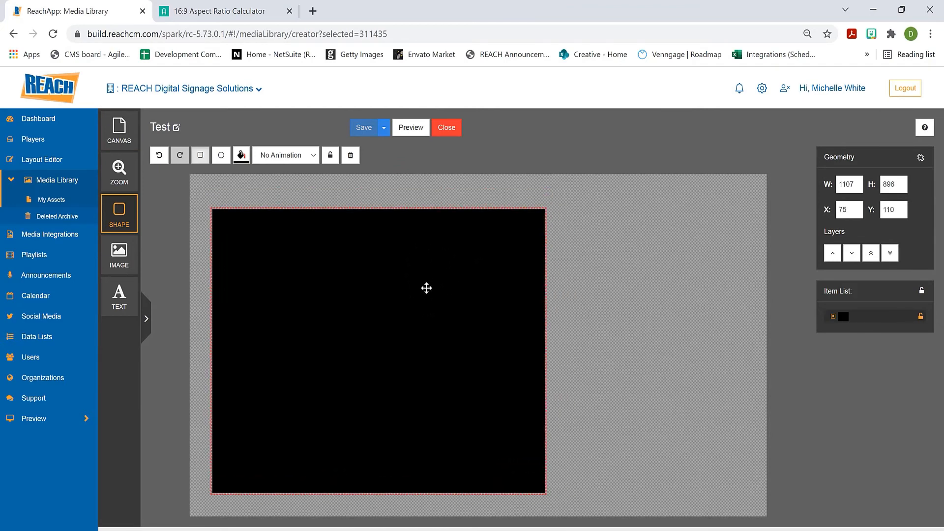
Add a text box reading 'dkjfdlkjf' beside the black rectangle and review the canvas background settings.
left_click(119, 296)
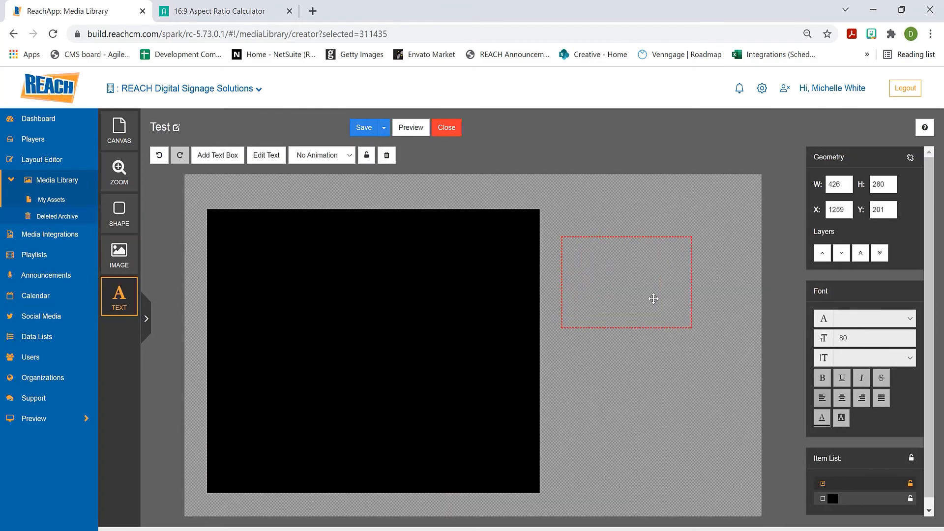
type("dkjfdlkjflfkdjglkfjgklfjglfkjglkf")
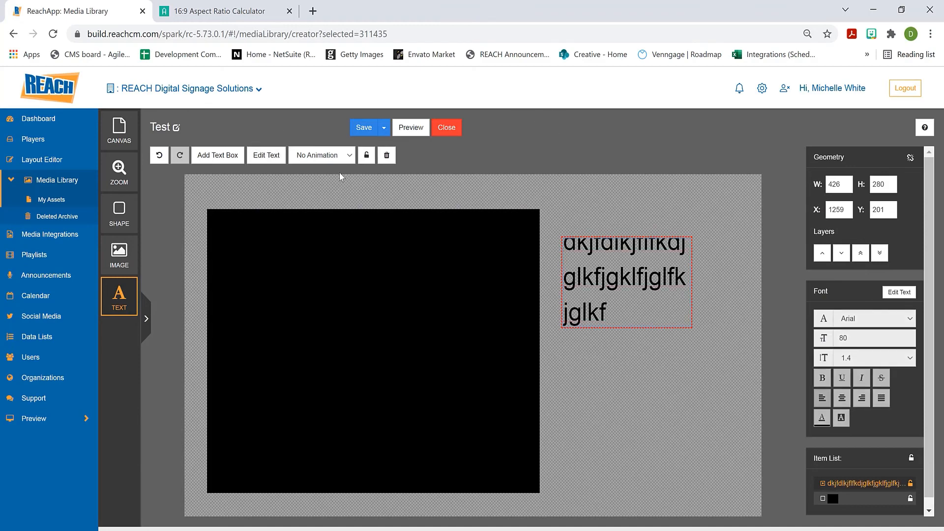
left_click(119, 130)
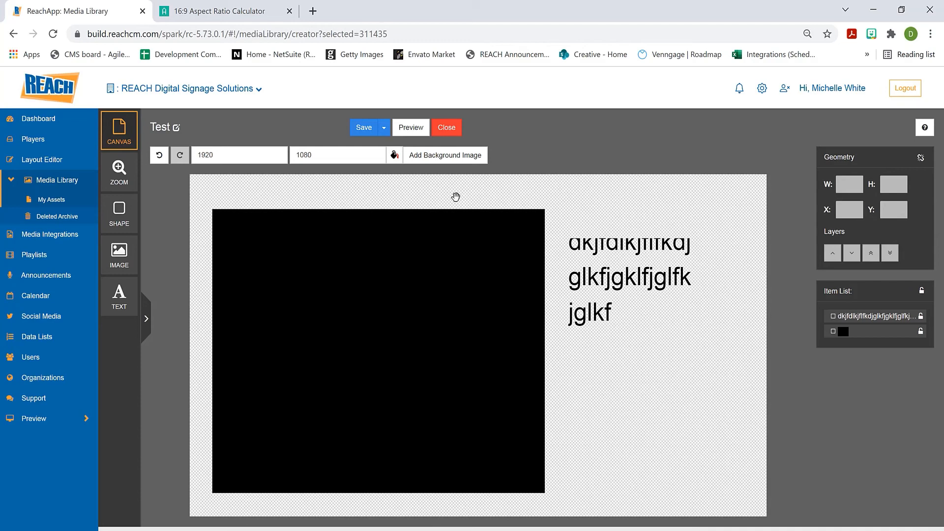
mouse_move(342, 183)
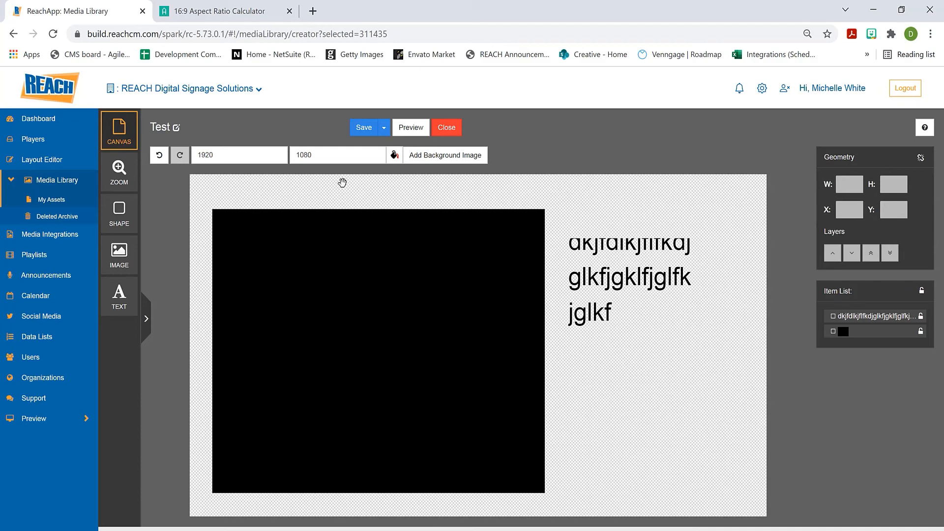
mouse_move(720, 440)
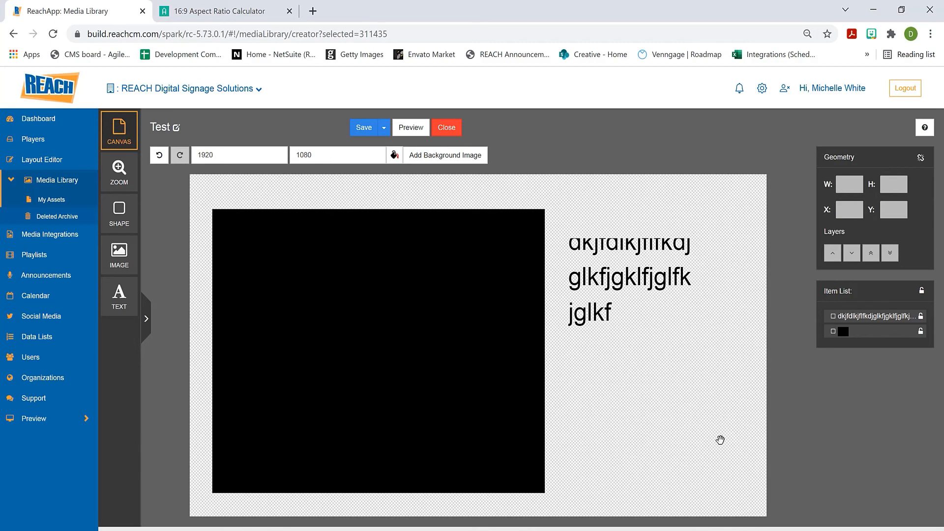
mouse_move(584, 221)
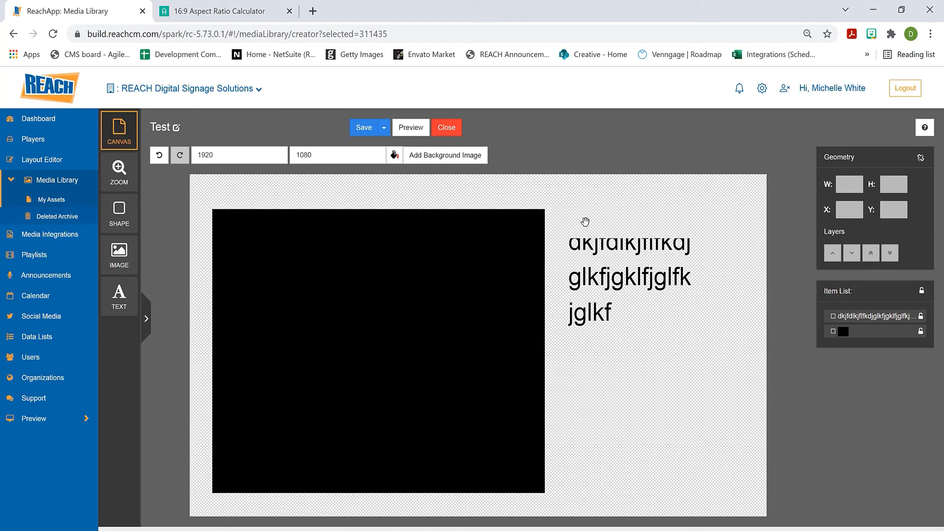
left_click(377, 349)
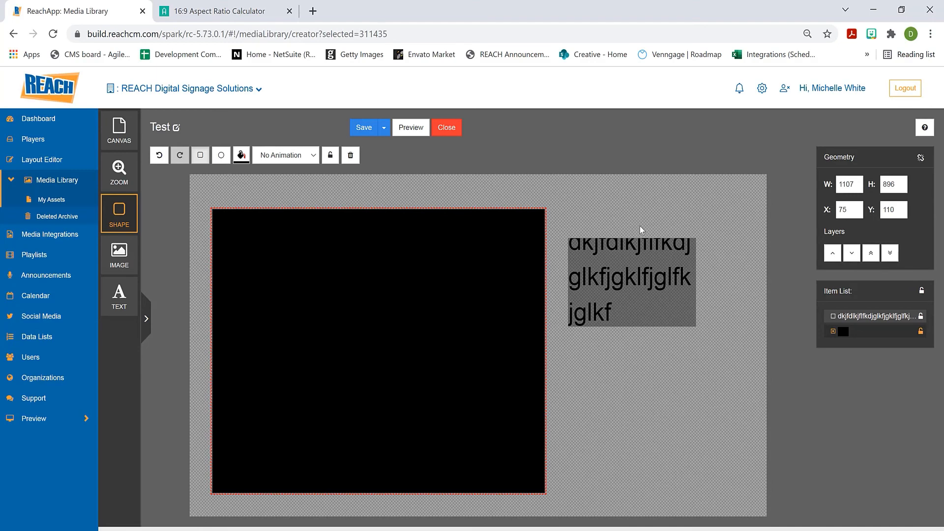
left_click(119, 130)
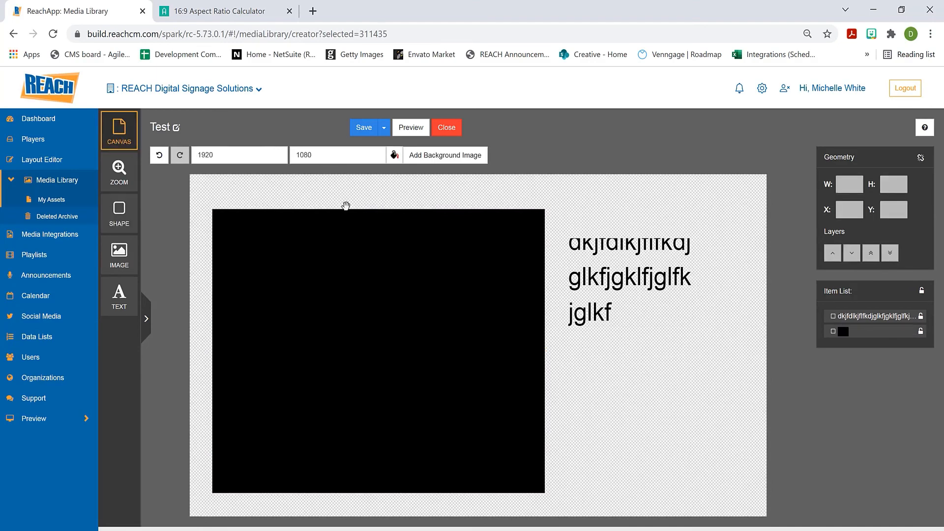
mouse_move(550, 232)
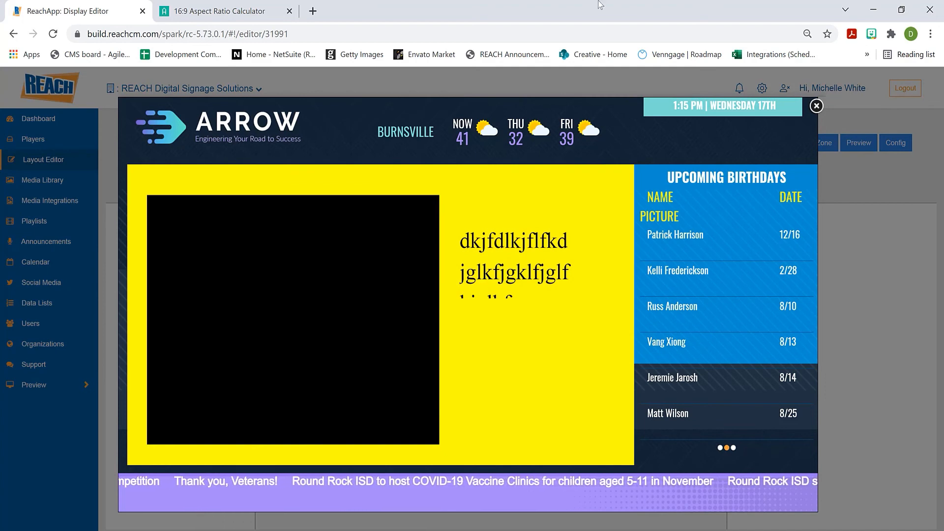
Close the preview and reopen the Playlist zone's settings showing Internal with yellow override.
left_click(816, 106)
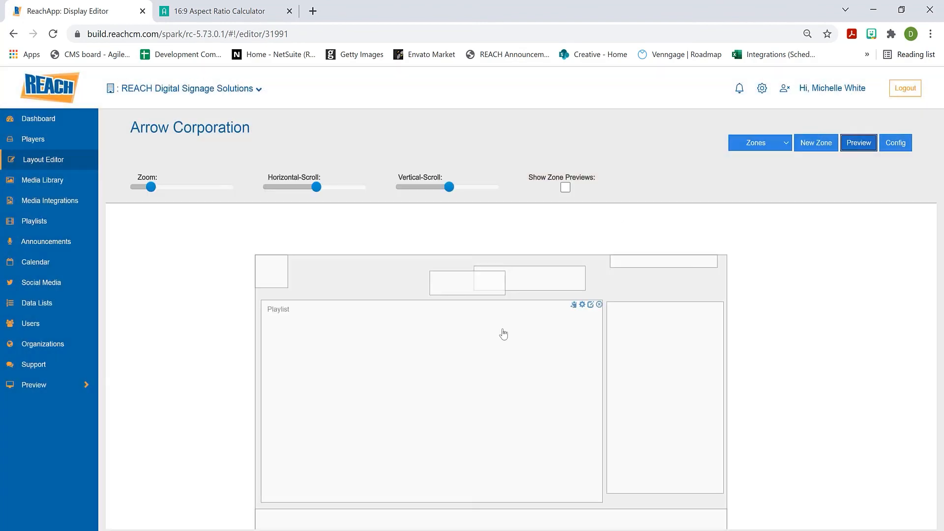
left_click(581, 304)
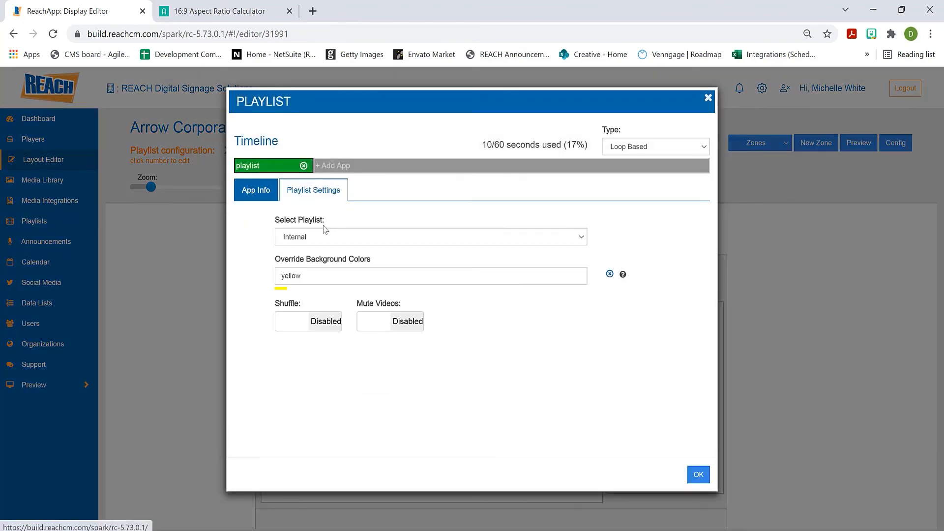
mouse_move(347, 267)
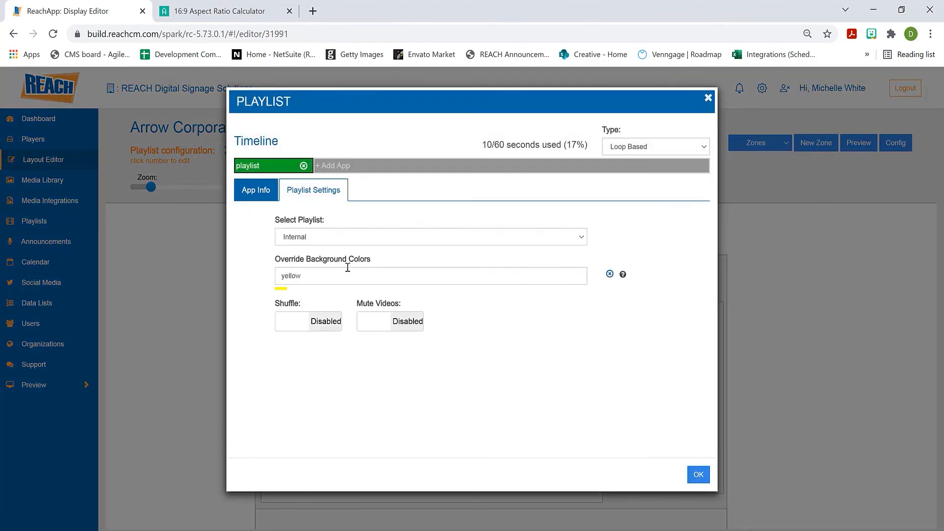